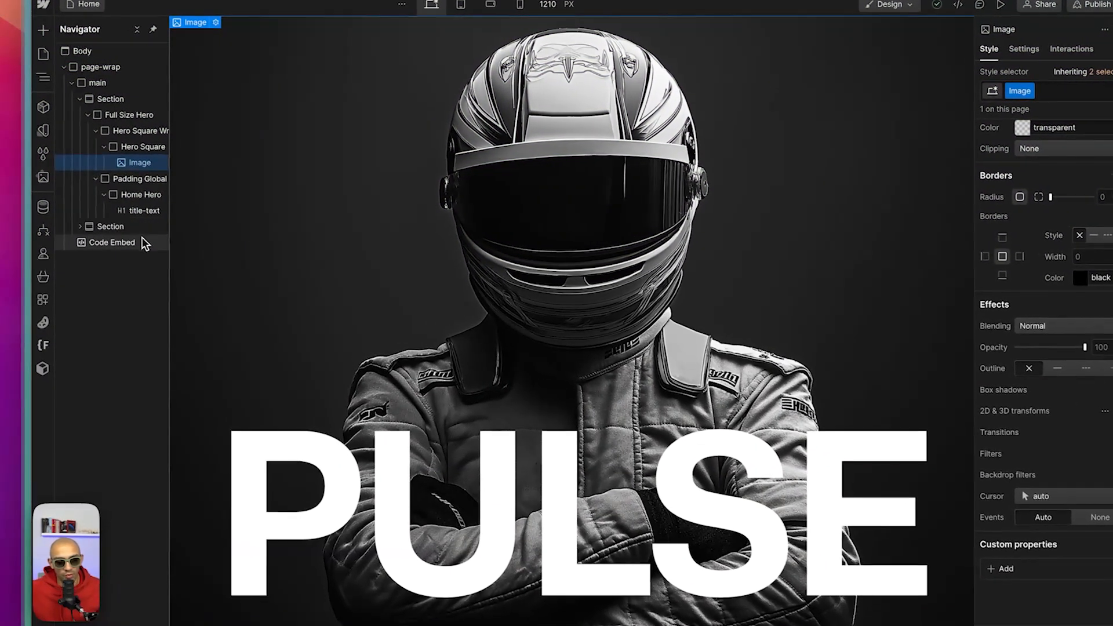
# - Select the Code Embed element in the Navigator
pyautogui.click(113, 242)
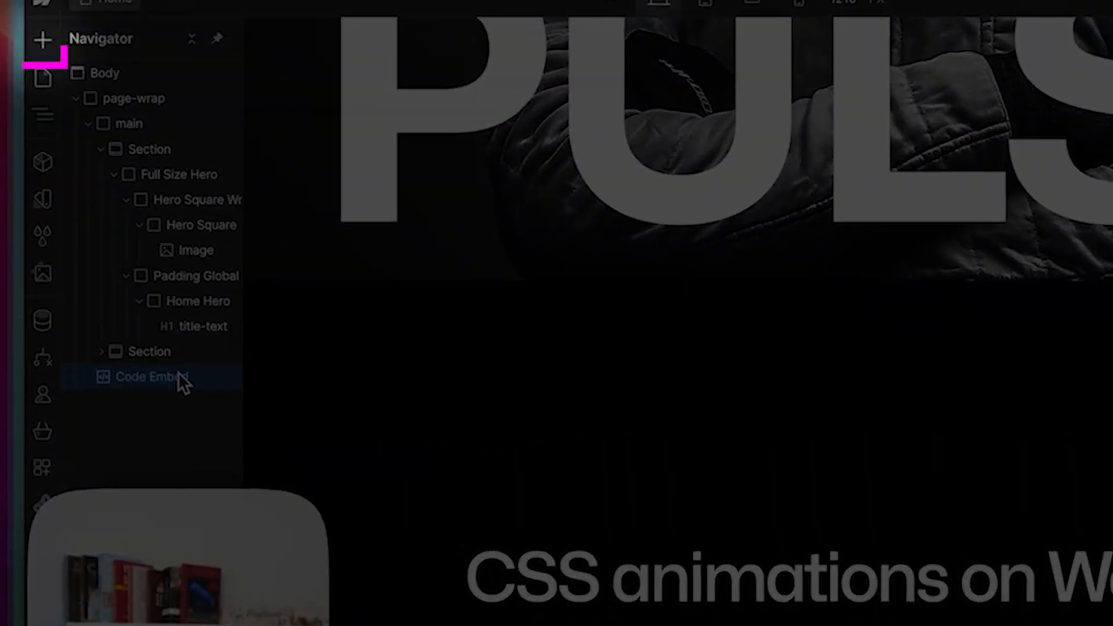
pyautogui.doubleClick(146, 377)
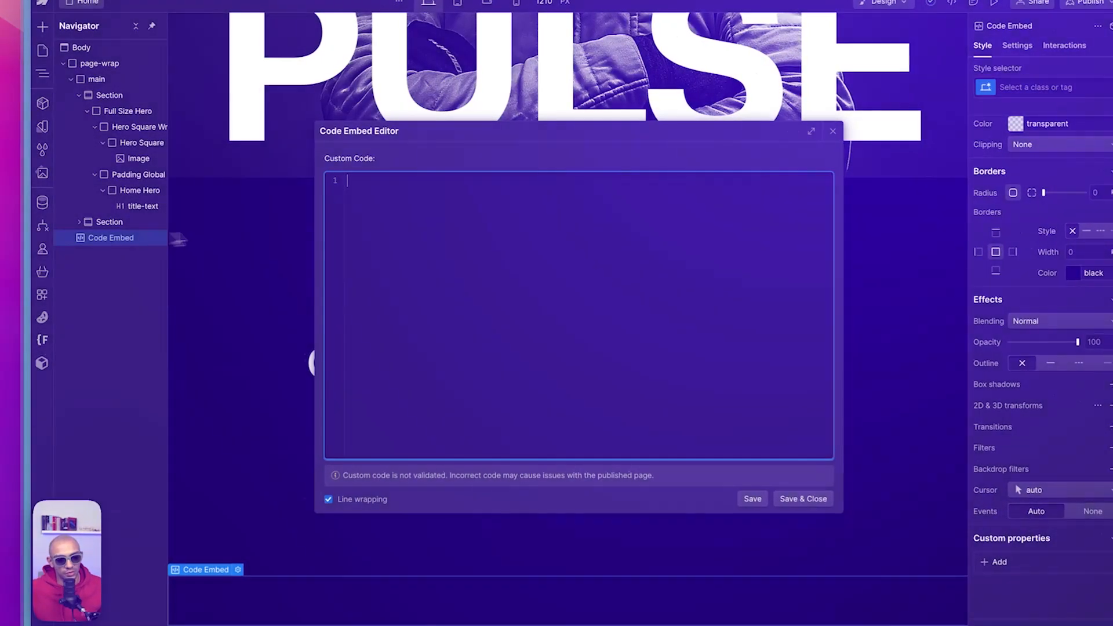
pyautogui.write('<style>')
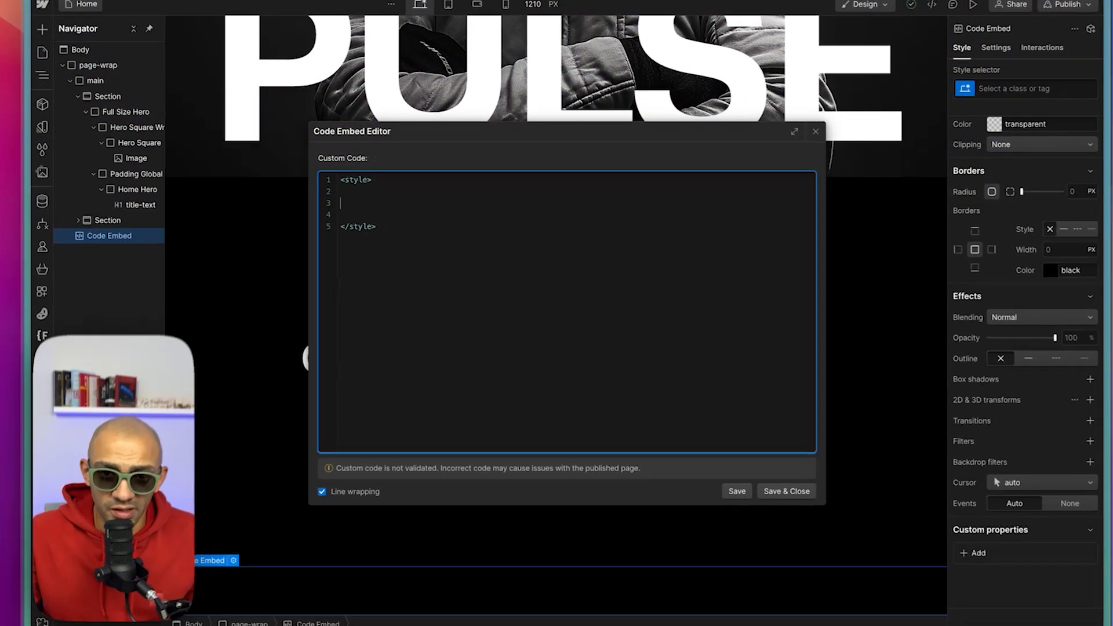
pyautogui.write('@')
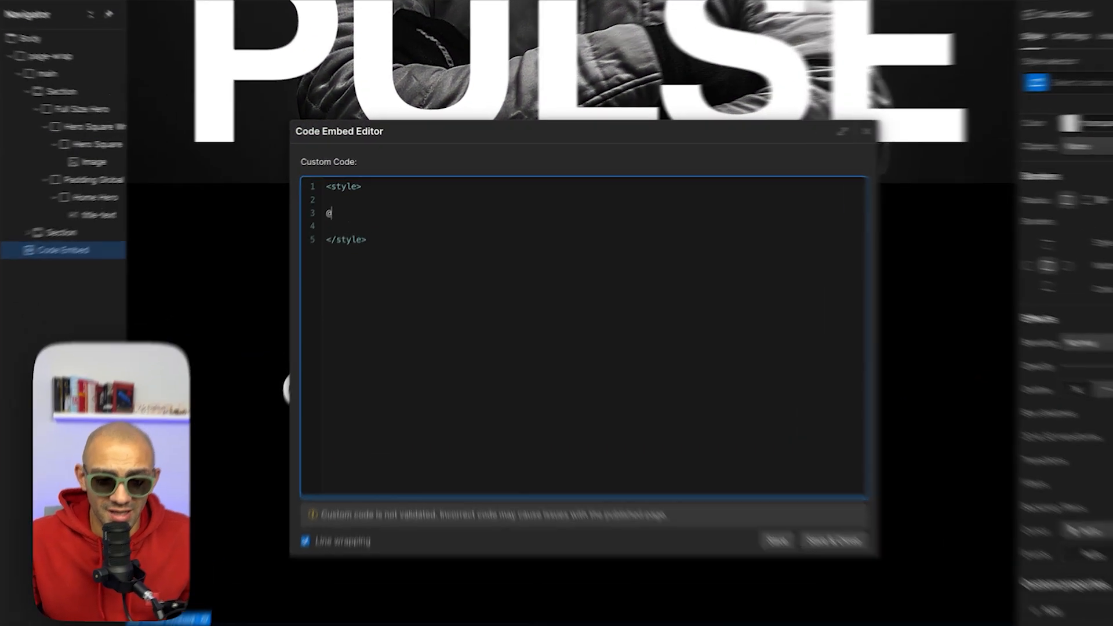
pyautogui.write('keyframes fadeIn')
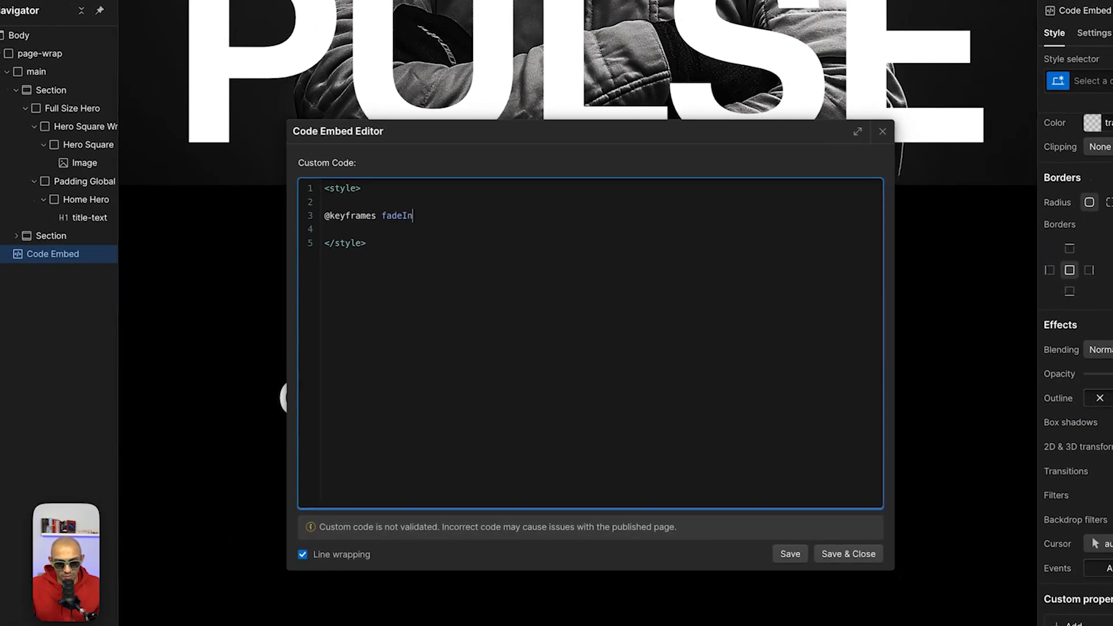
pyautogui.write('{')
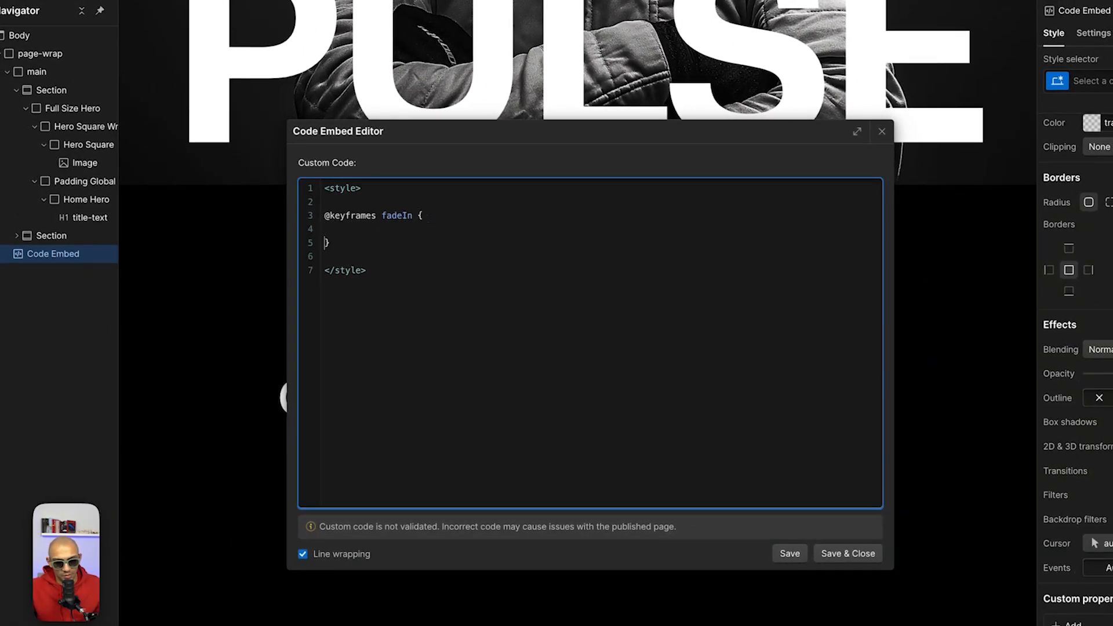
pyautogui.write('from')
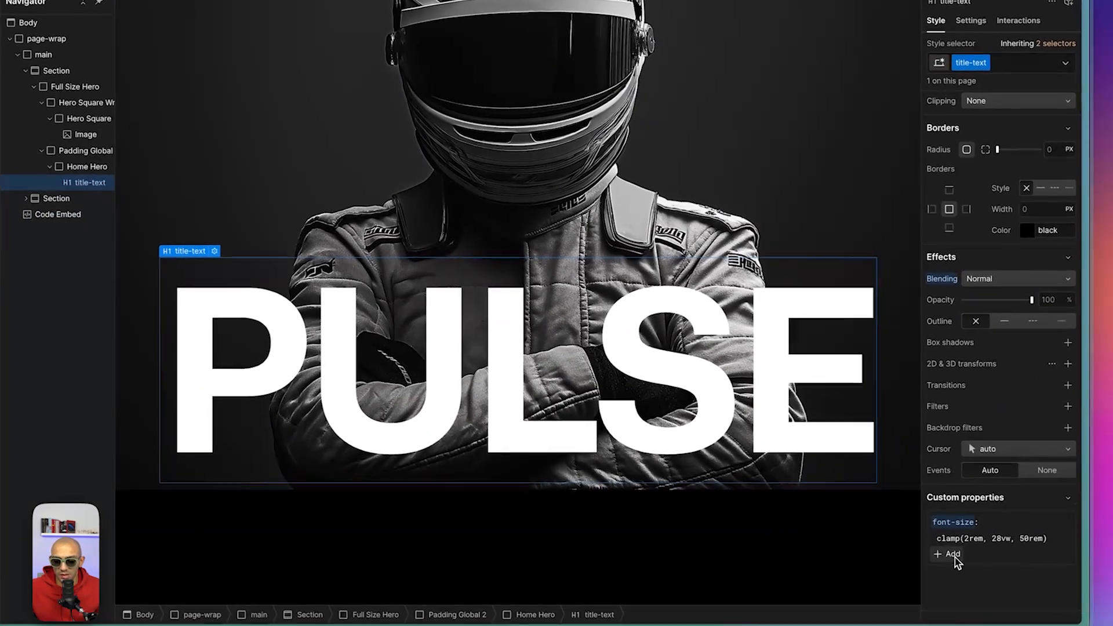
# - Give the title a custom 'animation: fadeIn 0.5s ease backwards 1.5s' property and preview it
pyautogui.click(947, 554)
pyautogui.write('fadeIn 0.5s ease backwards')
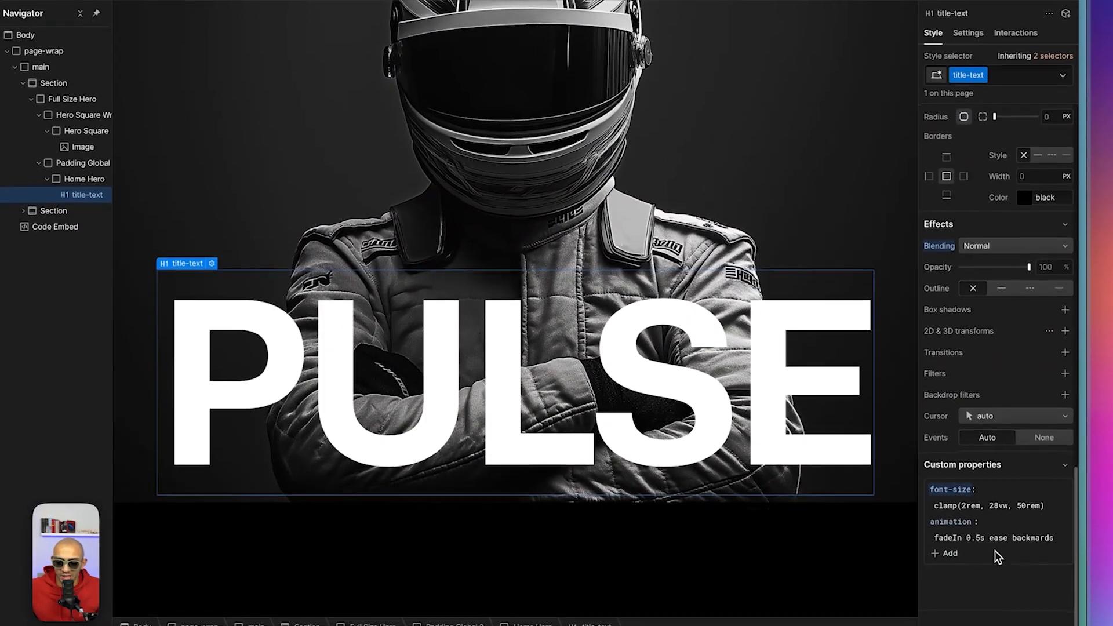
pyautogui.click(993, 537)
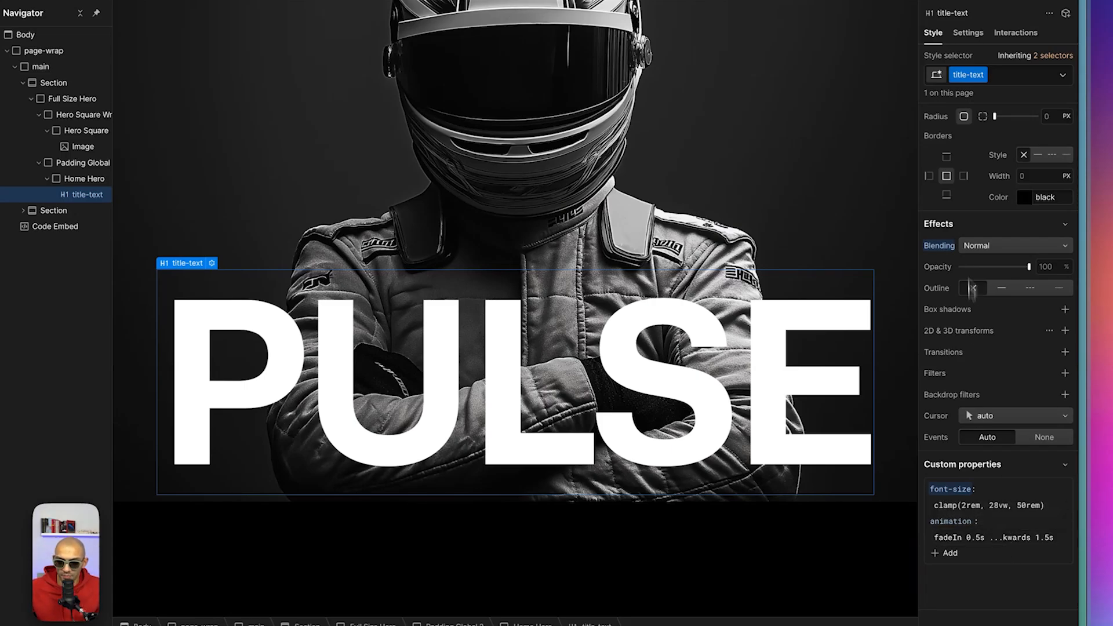
pyautogui.click(954, 9)
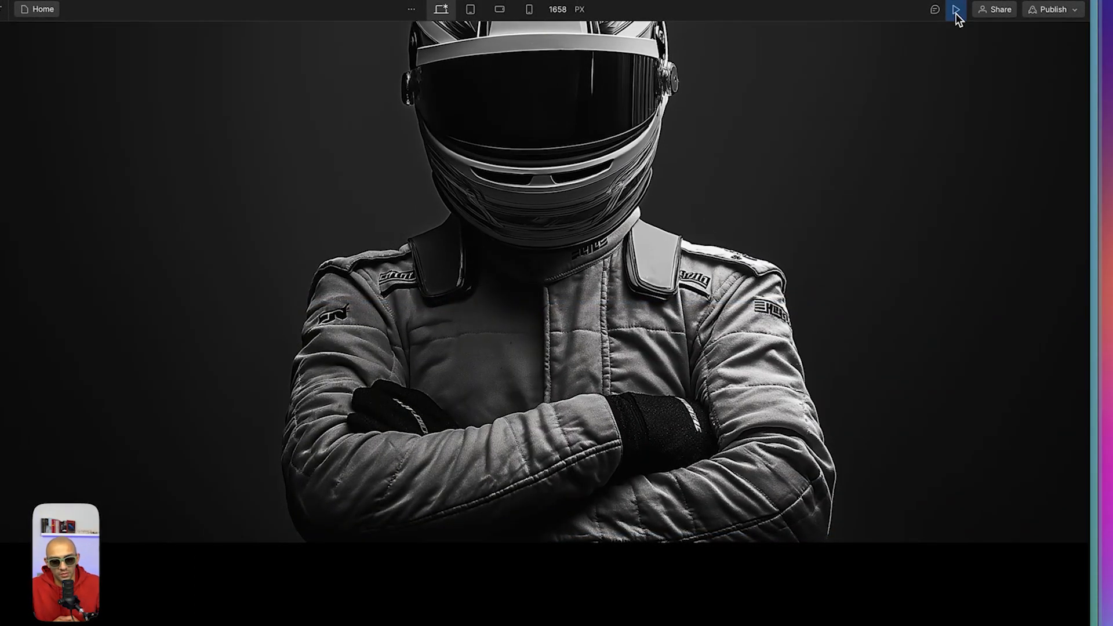
# - Exit preview mode to return to the designer
pyautogui.click(956, 9)
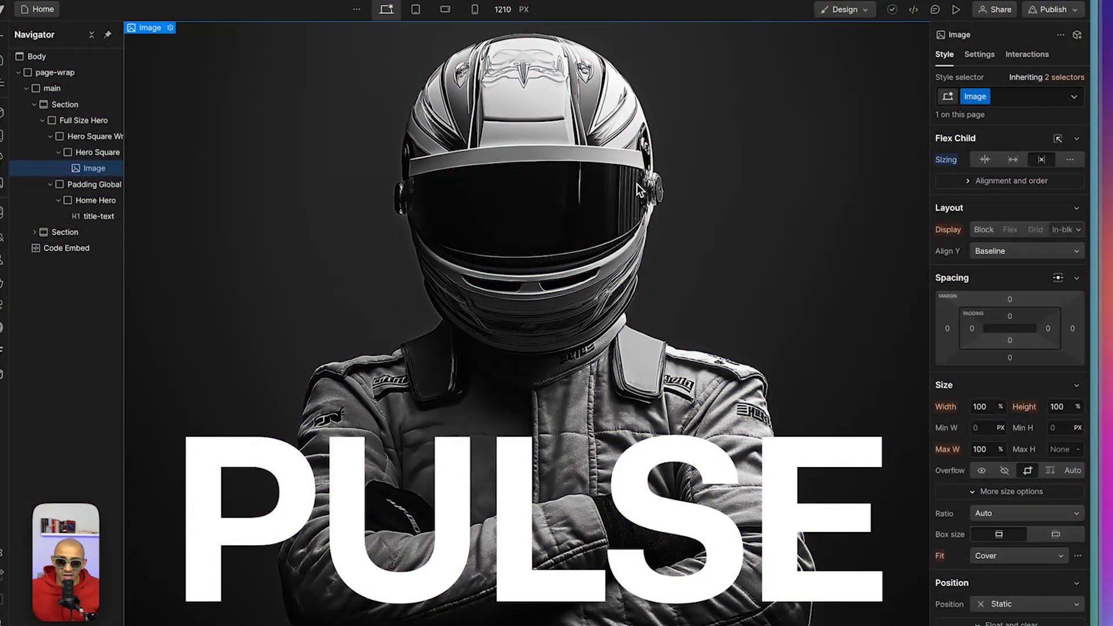
# - Write animateImage keyframes with 0% width 0dvw, 50% and 100% width/height steps in the code embed
pyautogui.click(67, 248)
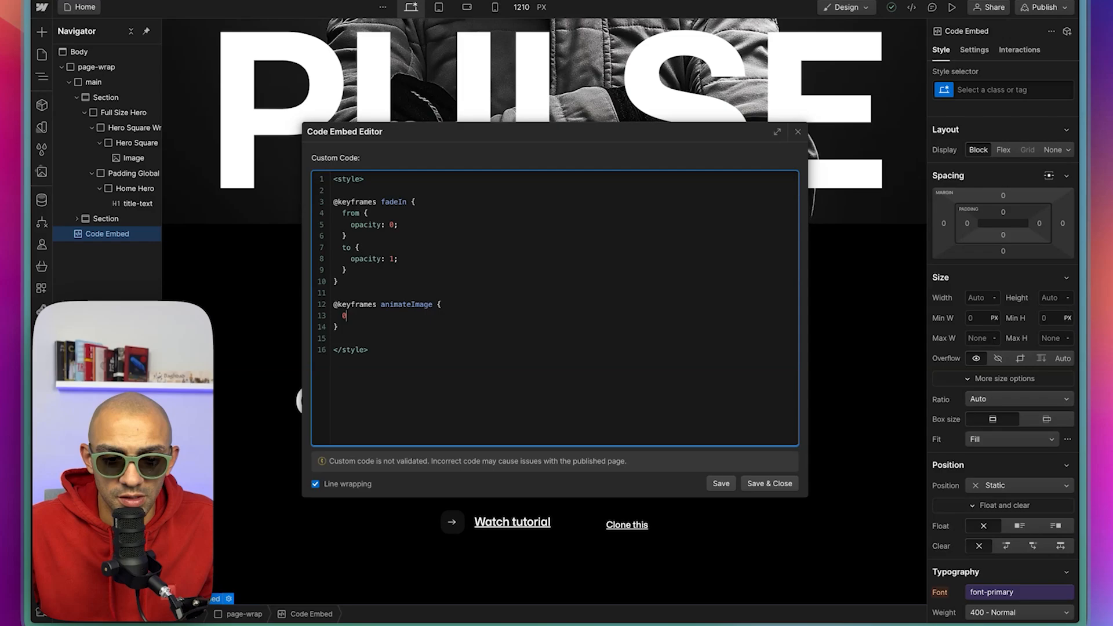
pyautogui.write('0% {')
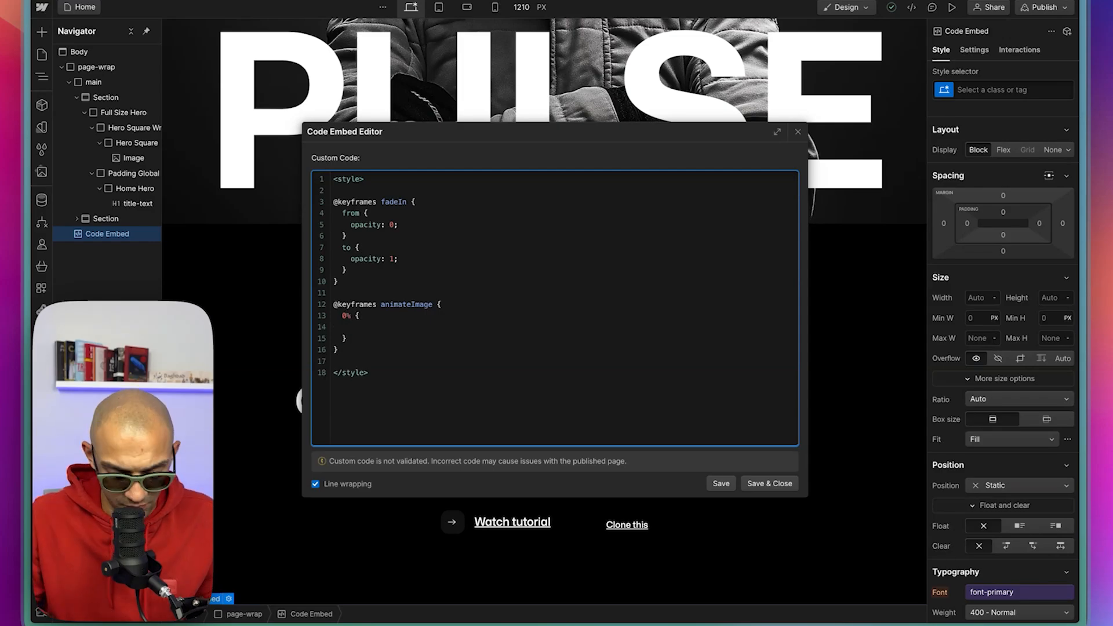
pyautogui.write('width: 0dvw;')
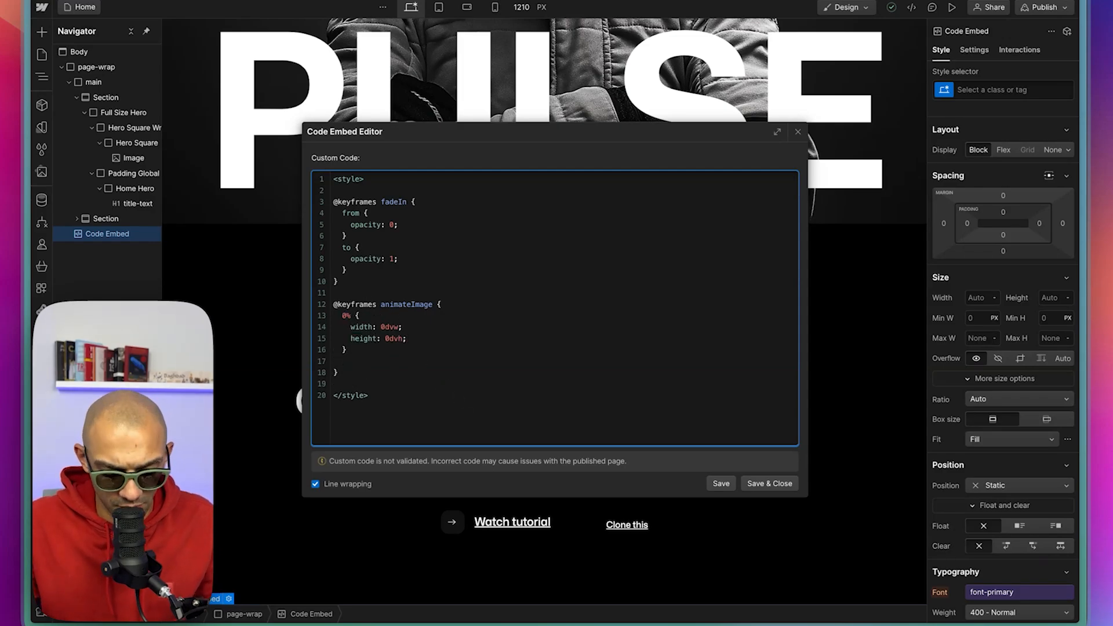
pyautogui.write('50%')
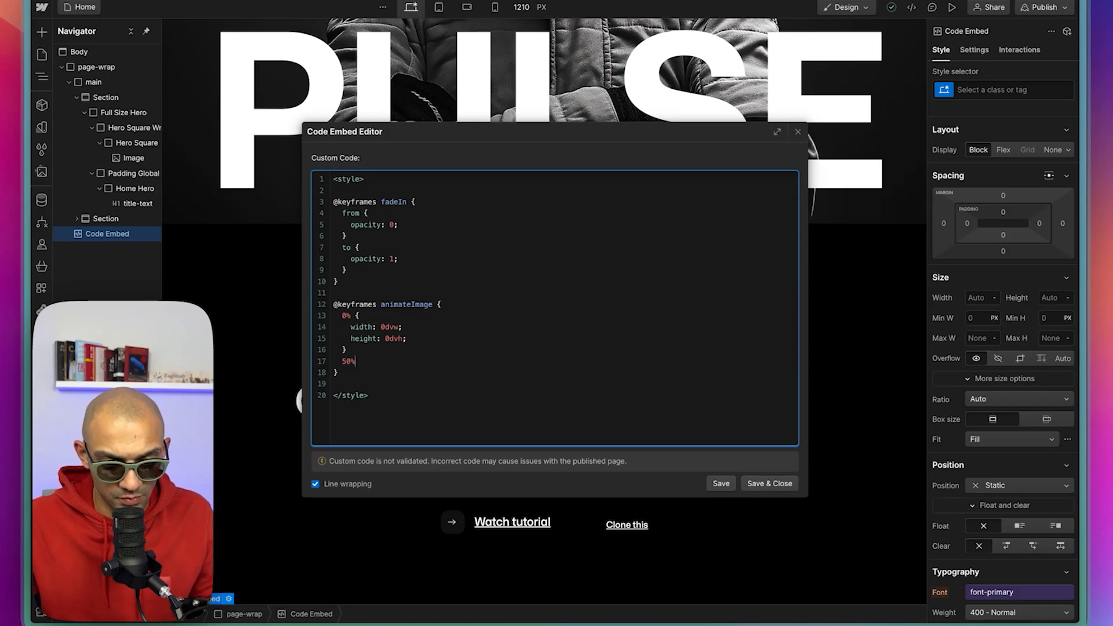
pyautogui.write('{')
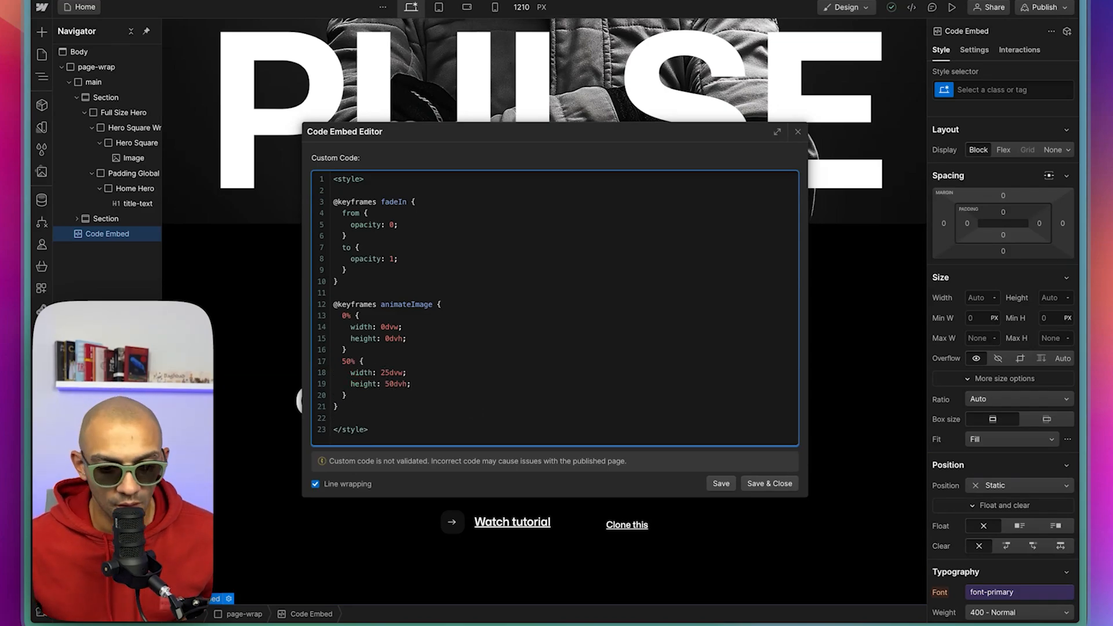
pyautogui.write('1 0')
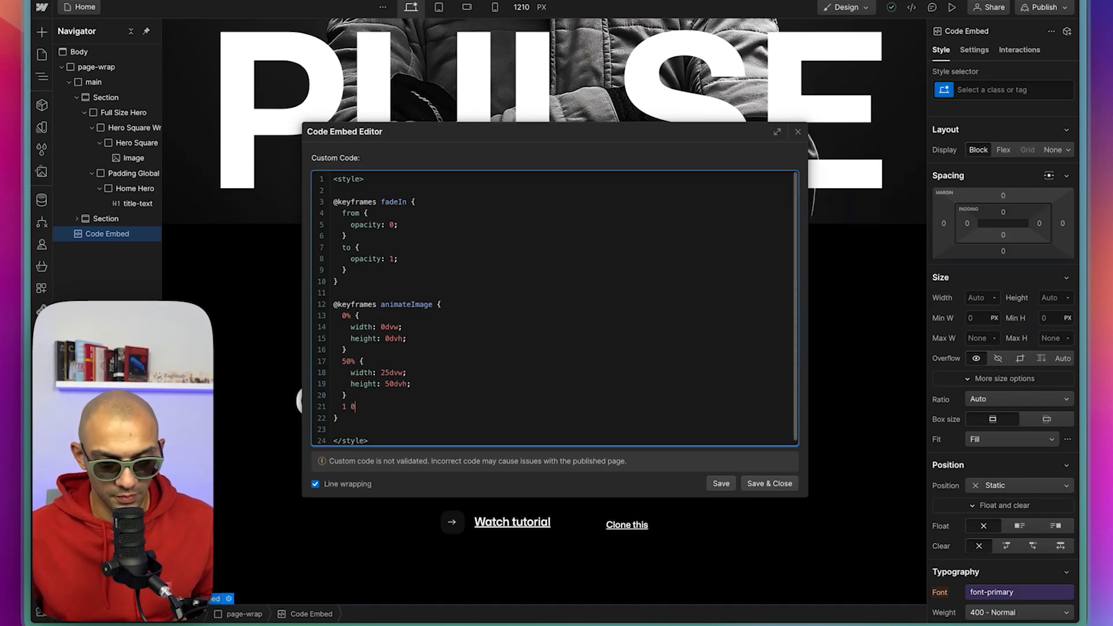
pyautogui.write('00% {')
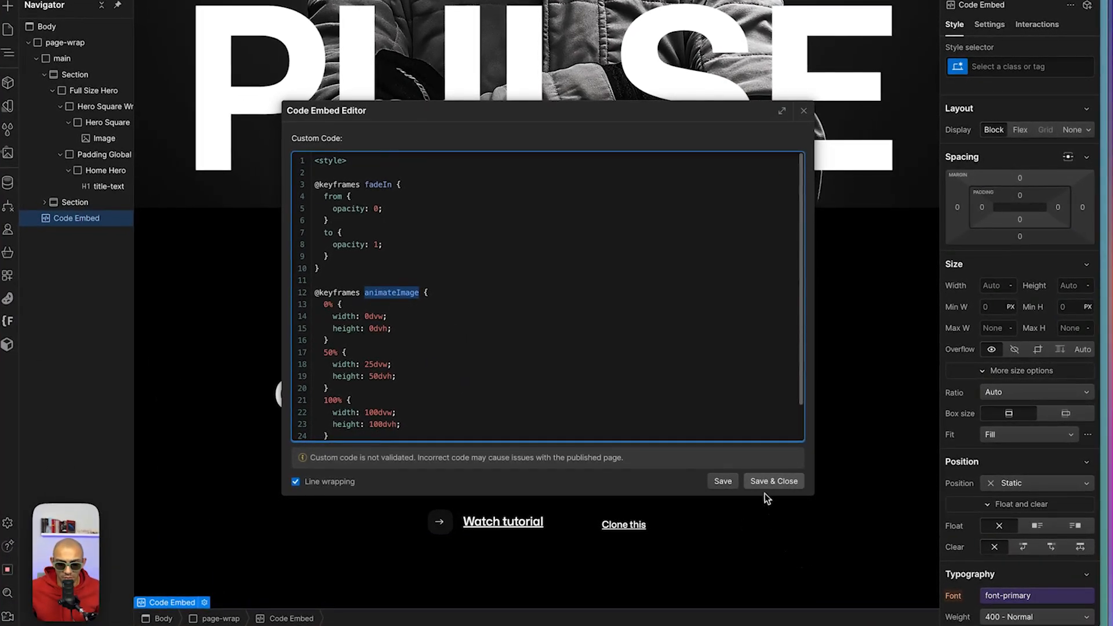
# - Save the code, set Hero Square's animation to 'animateImage 1.5s ease-in-out backwards', and preview it
pyautogui.click(773, 480)
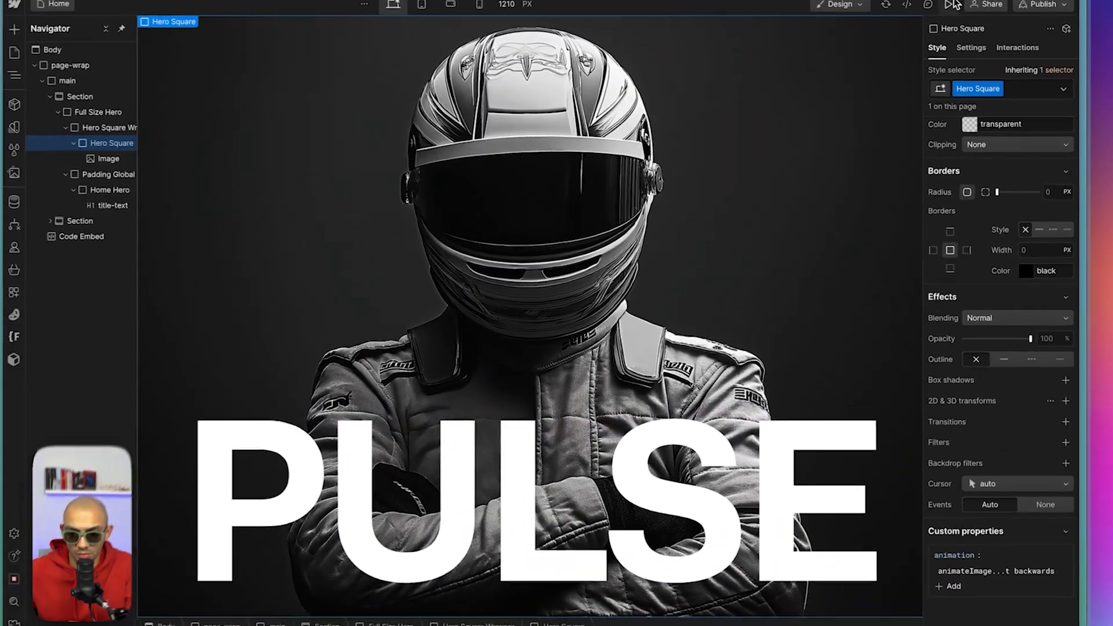
pyautogui.click(952, 5)
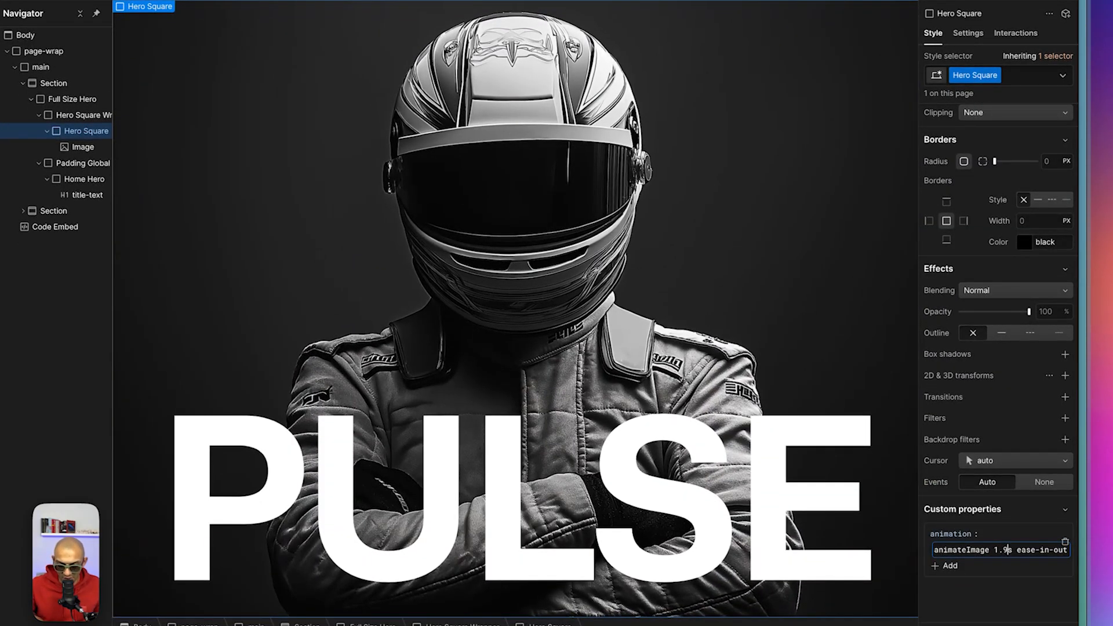
pyautogui.click(945, 9)
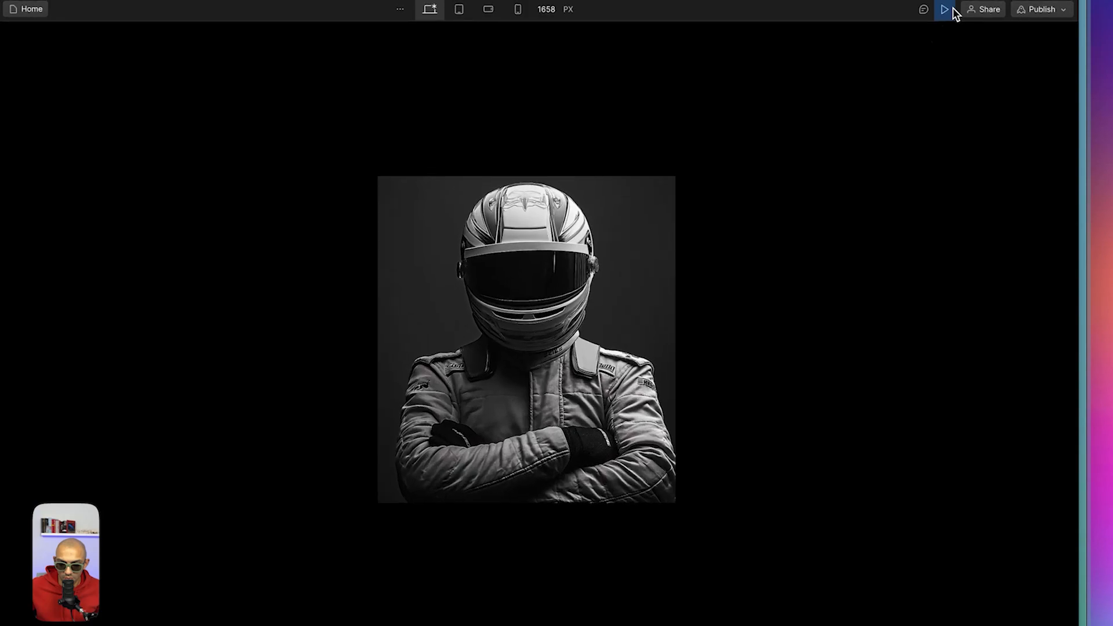